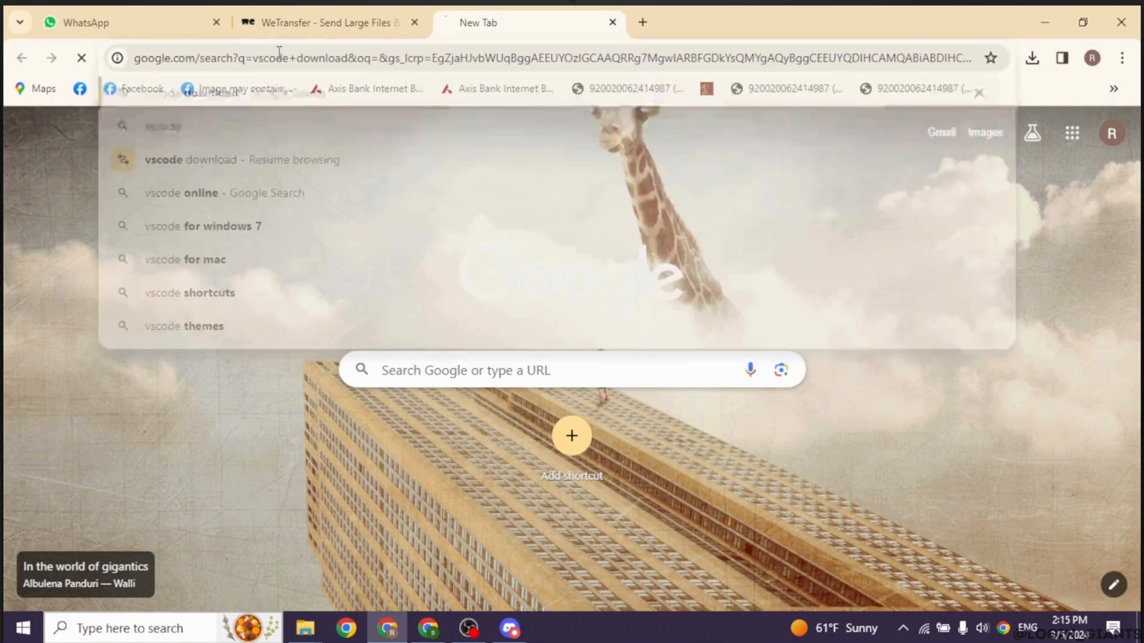
Step: Search 'vscode download' and reach the official download page's previous-versions link
{"action": "left_click", "coordinate": [241, 158]}
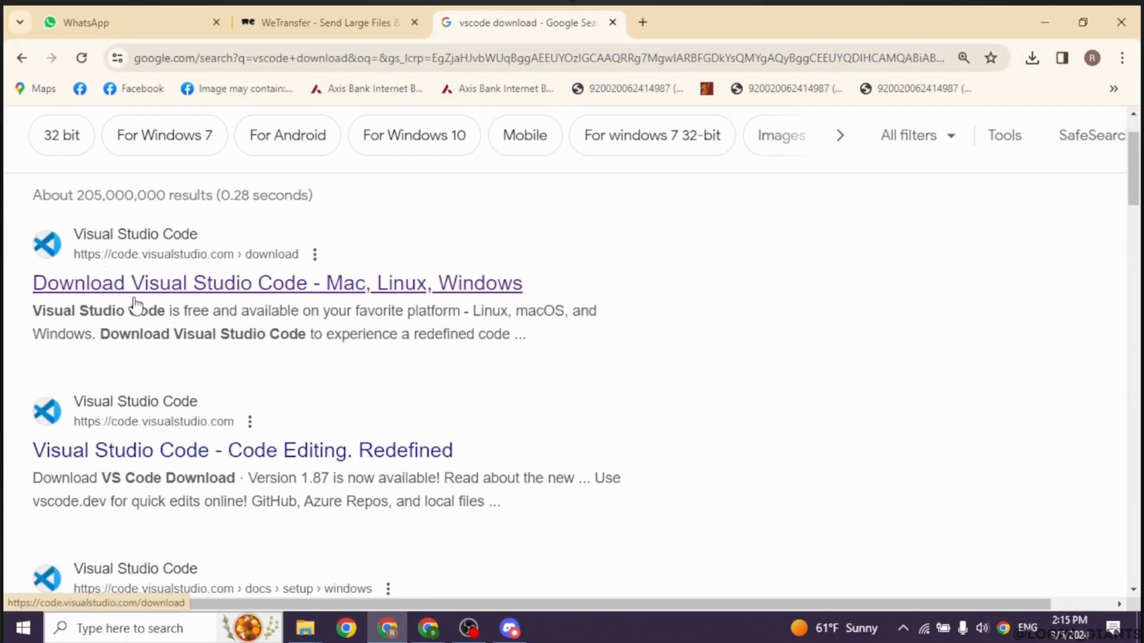
{"action": "mouse_move", "coordinate": [284, 298]}
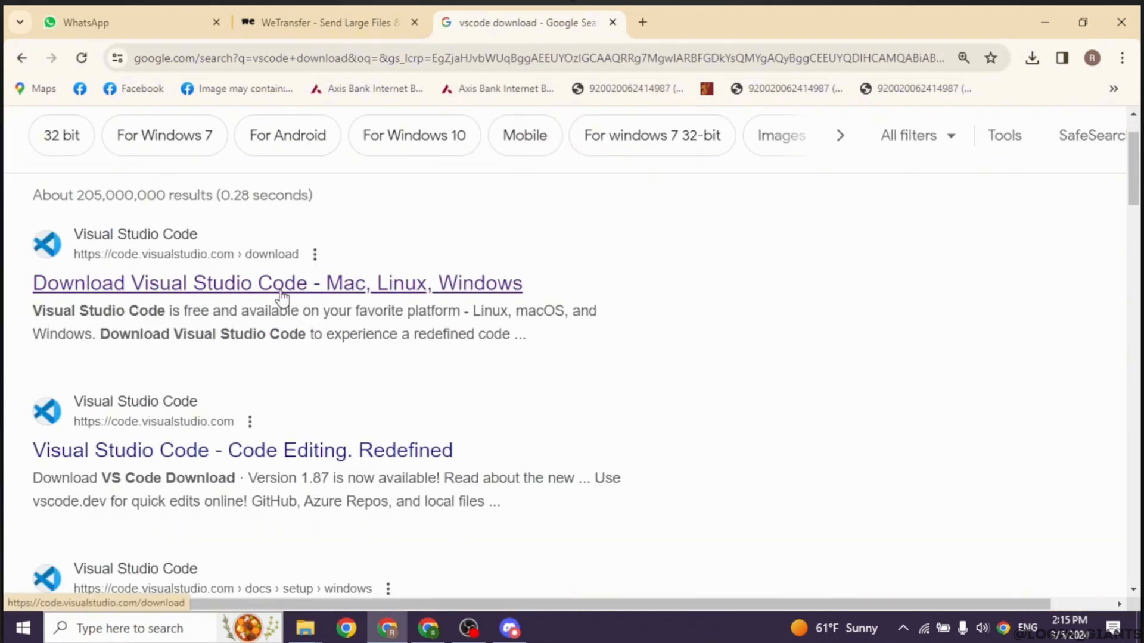
{"action": "left_click", "coordinate": [278, 283]}
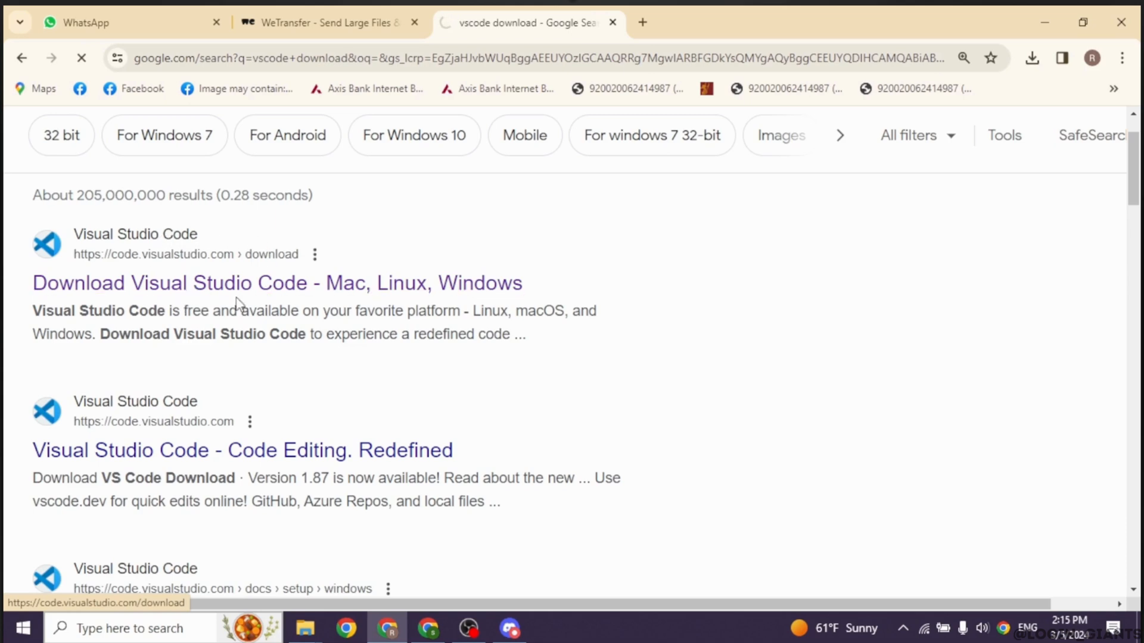
{"action": "mouse_move", "coordinate": [207, 305]}
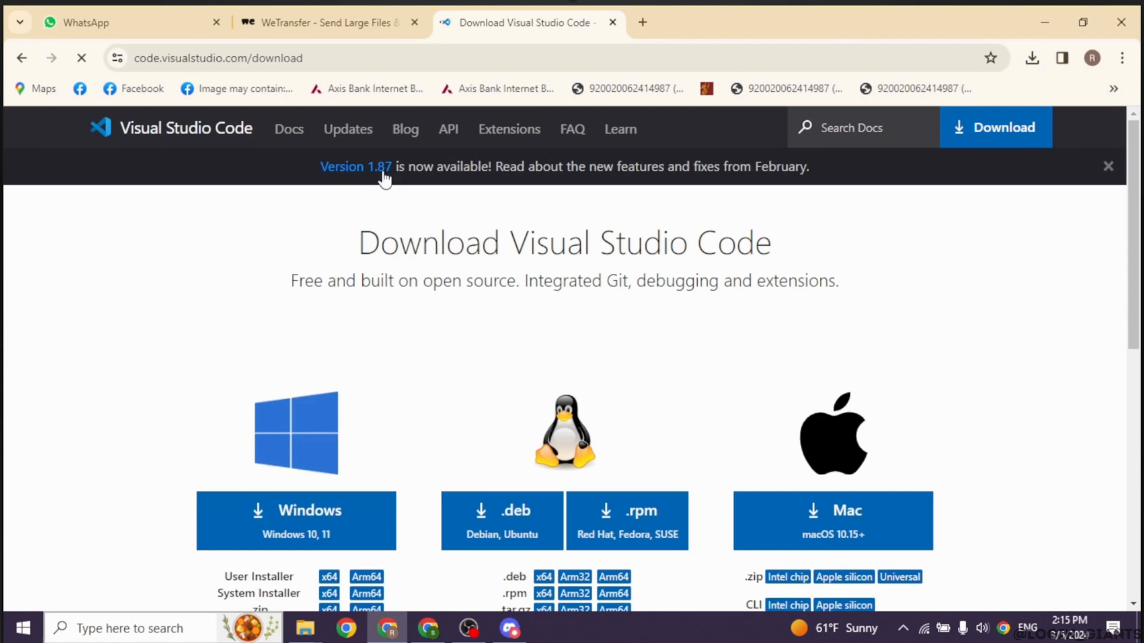
{"action": "scroll", "scroll_direction": "down", "scroll_amount": 3}
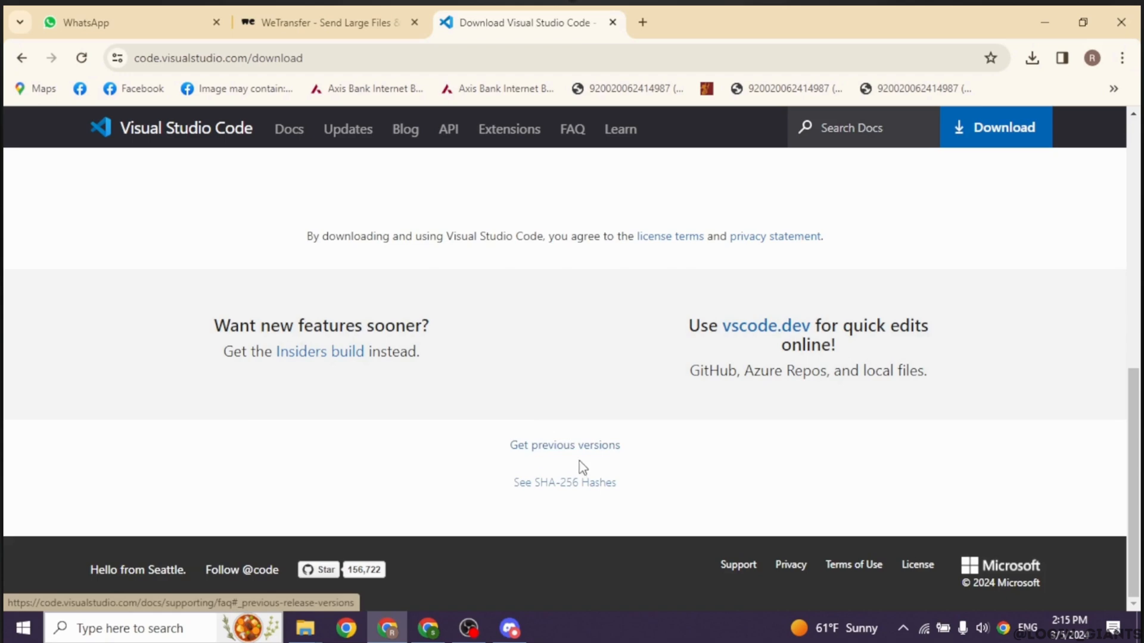
{"action": "mouse_move", "coordinate": [564, 444]}
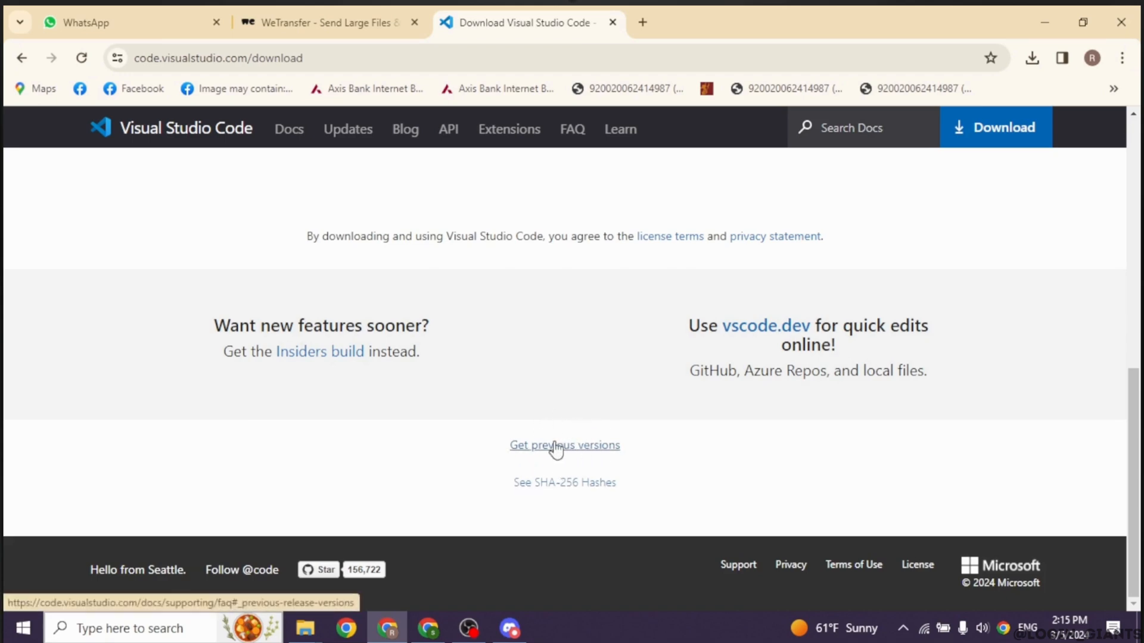
Step: Reach the 1.87 release notes via 'Get previous versions' and the FAQ release notes link
{"action": "left_click", "coordinate": [563, 444]}
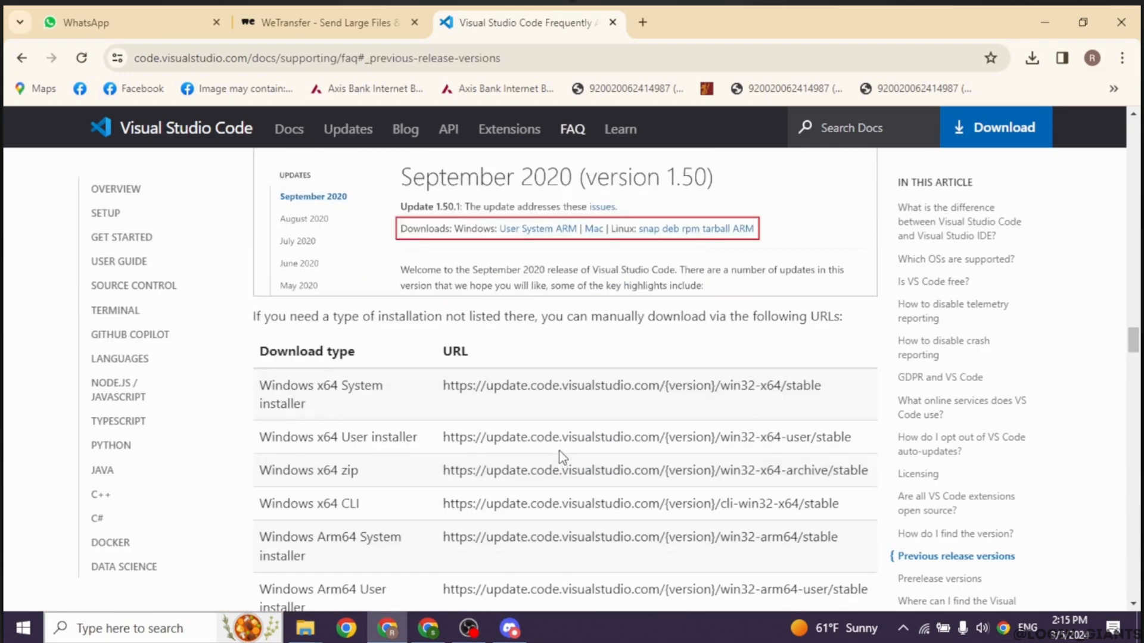
{"action": "scroll", "scroll_direction": "down", "scroll_amount": 3}
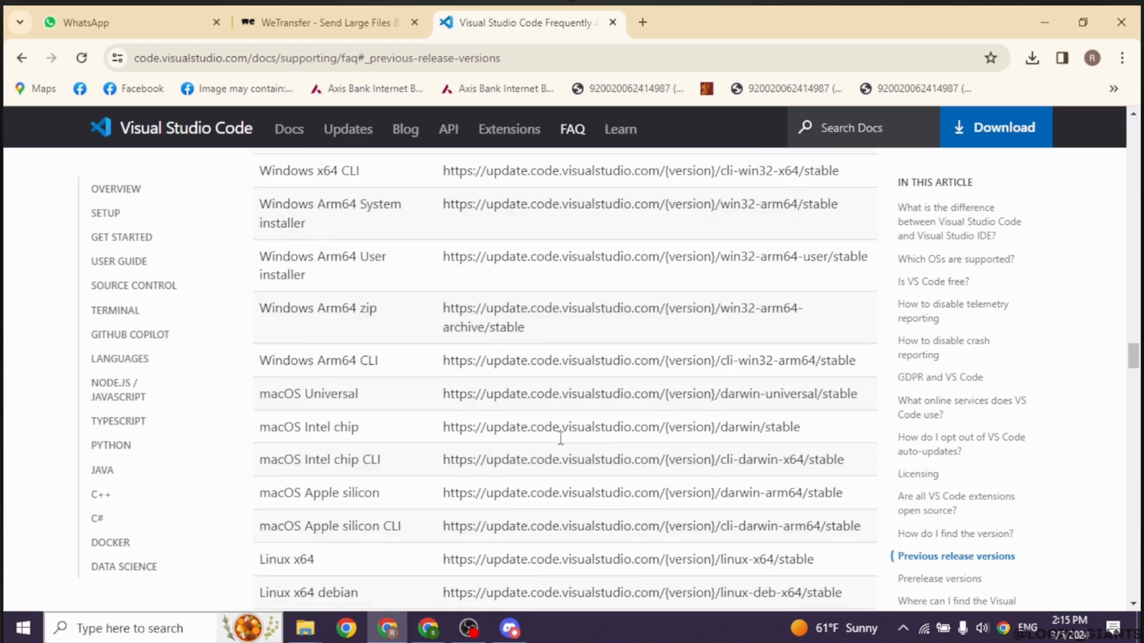
{"action": "scroll", "scroll_direction": "up", "scroll_amount": 3}
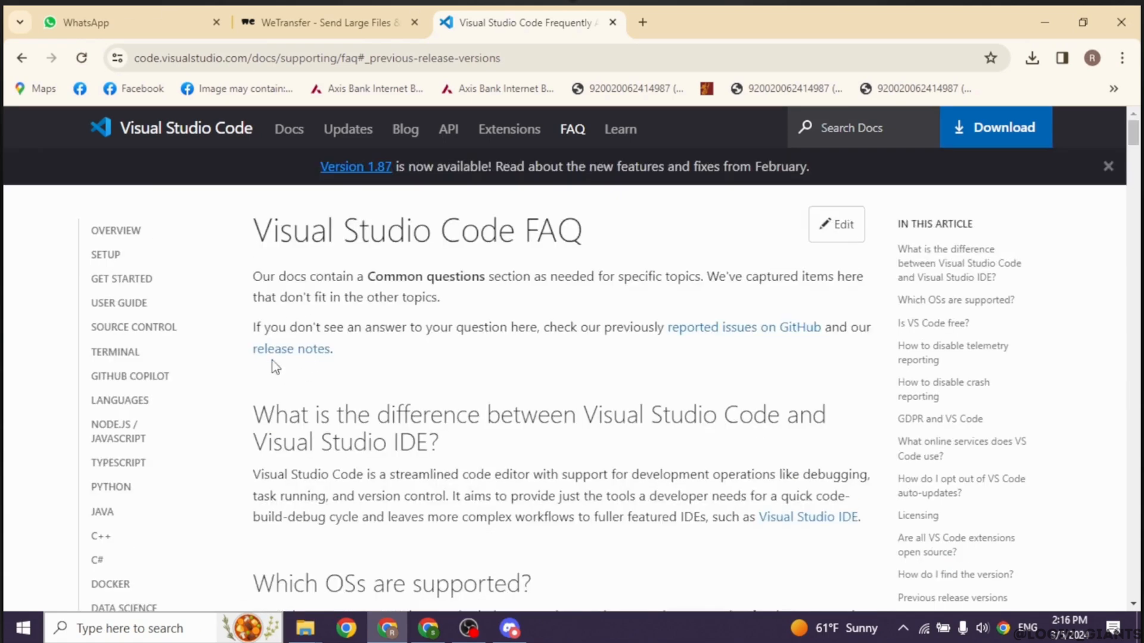
{"action": "mouse_move", "coordinate": [291, 349]}
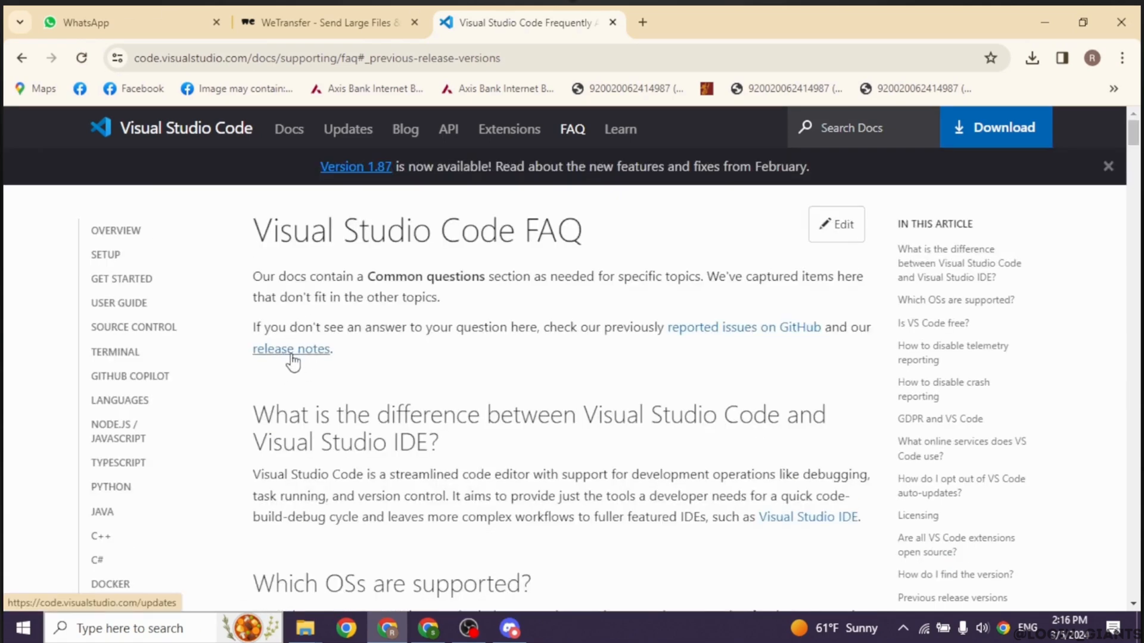
{"action": "left_click", "coordinate": [291, 349]}
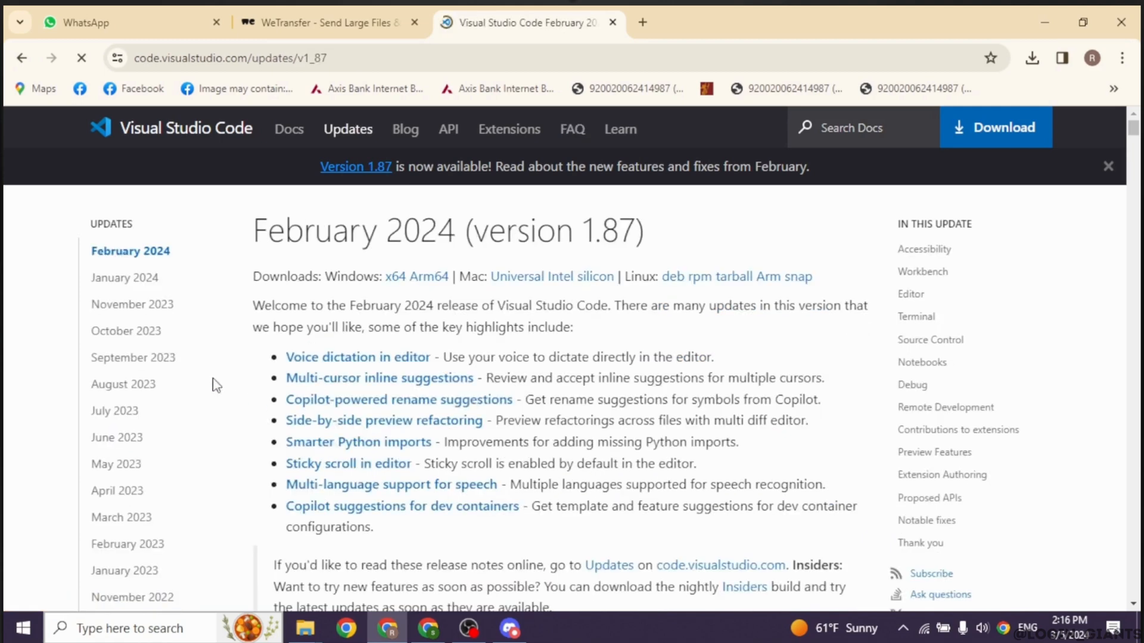
{"action": "mouse_move", "coordinate": [126, 277]}
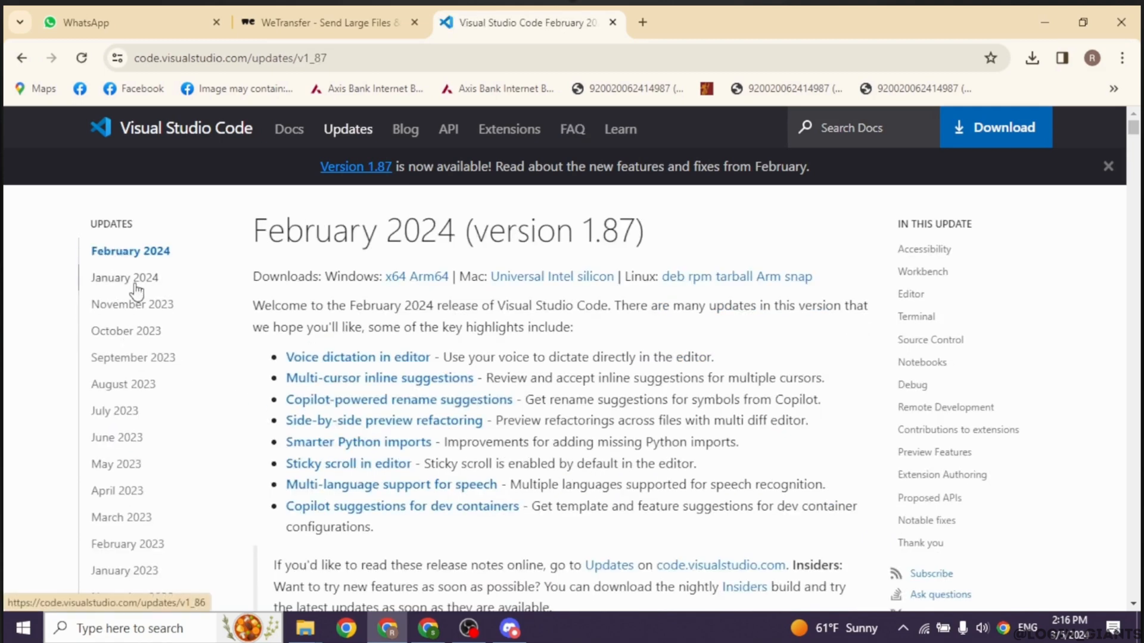
{"action": "scroll", "scroll_direction": "down", "scroll_amount": 3}
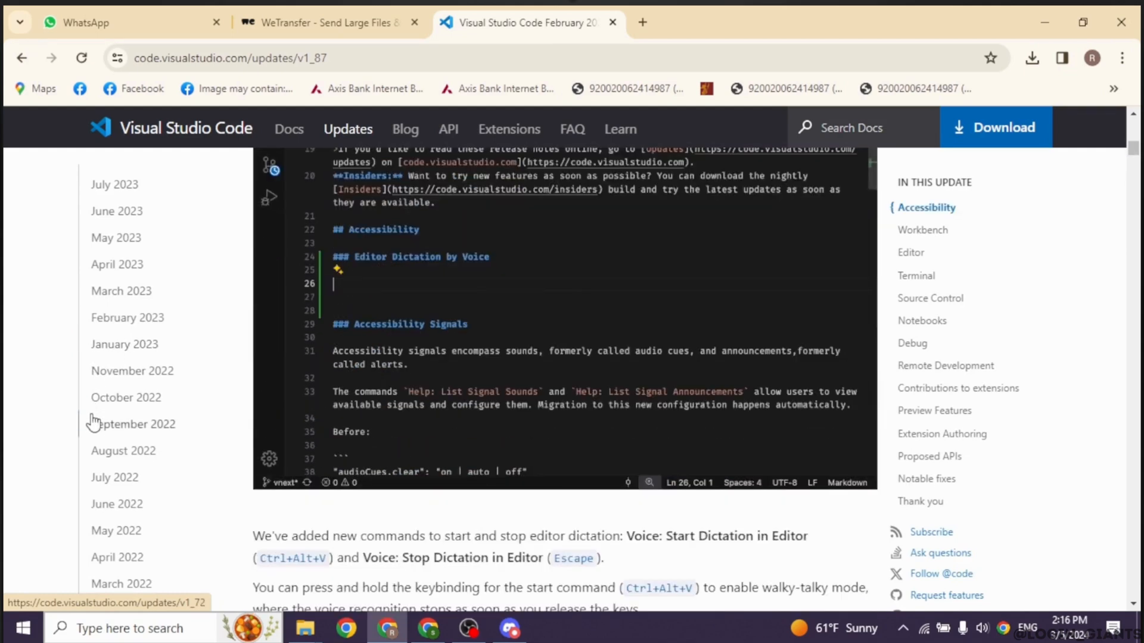
{"action": "scroll", "scroll_direction": "down", "scroll_amount": 3}
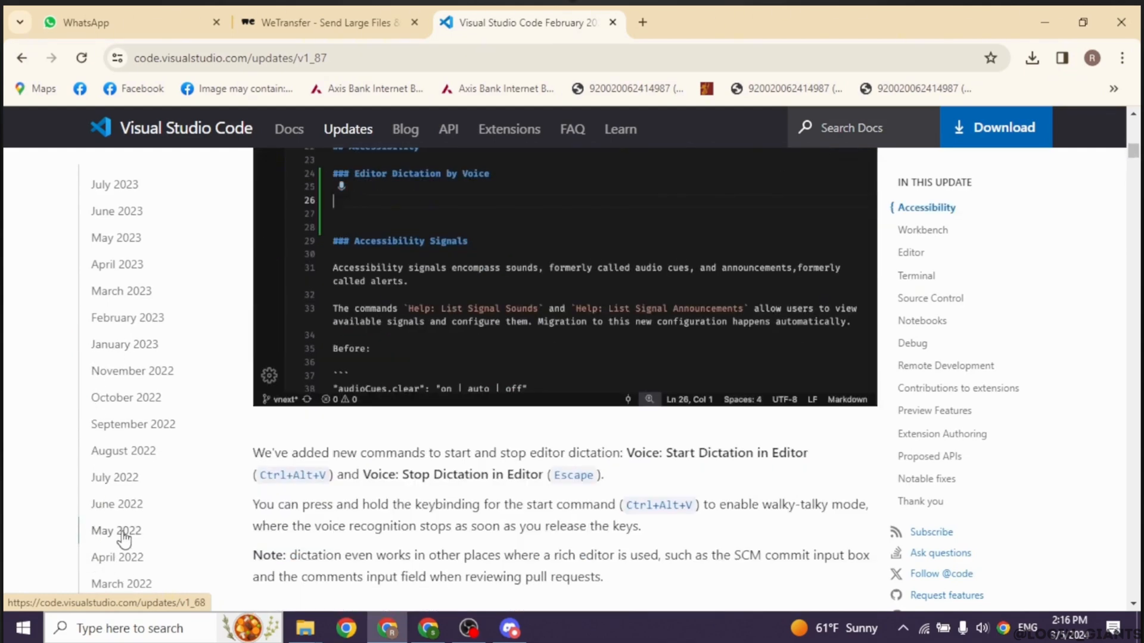
Step: Go to the May 2022 (1.68) release notes and bring up options for the Windows x64 link
{"action": "left_click", "coordinate": [115, 531]}
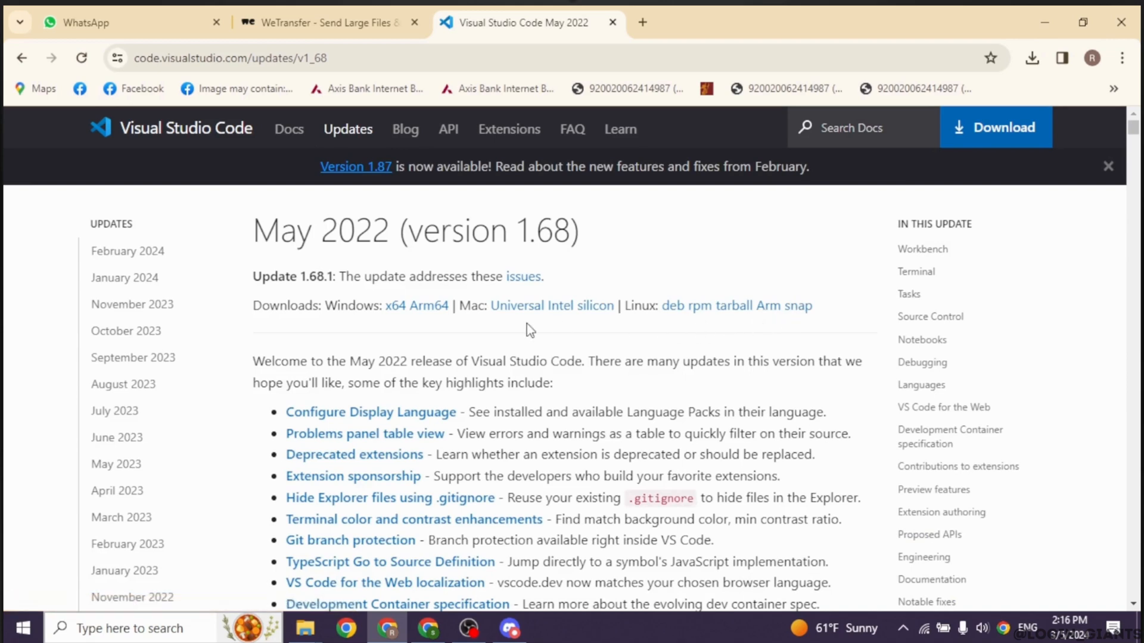
{"action": "mouse_move", "coordinate": [416, 306]}
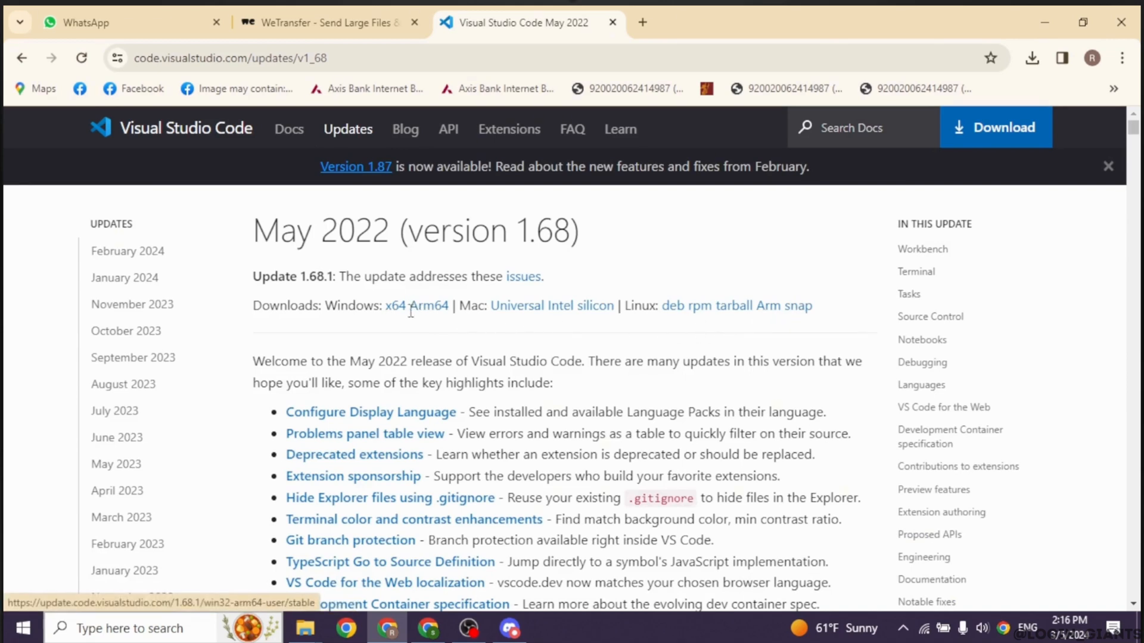
{"action": "right_click", "coordinate": [400, 305]}
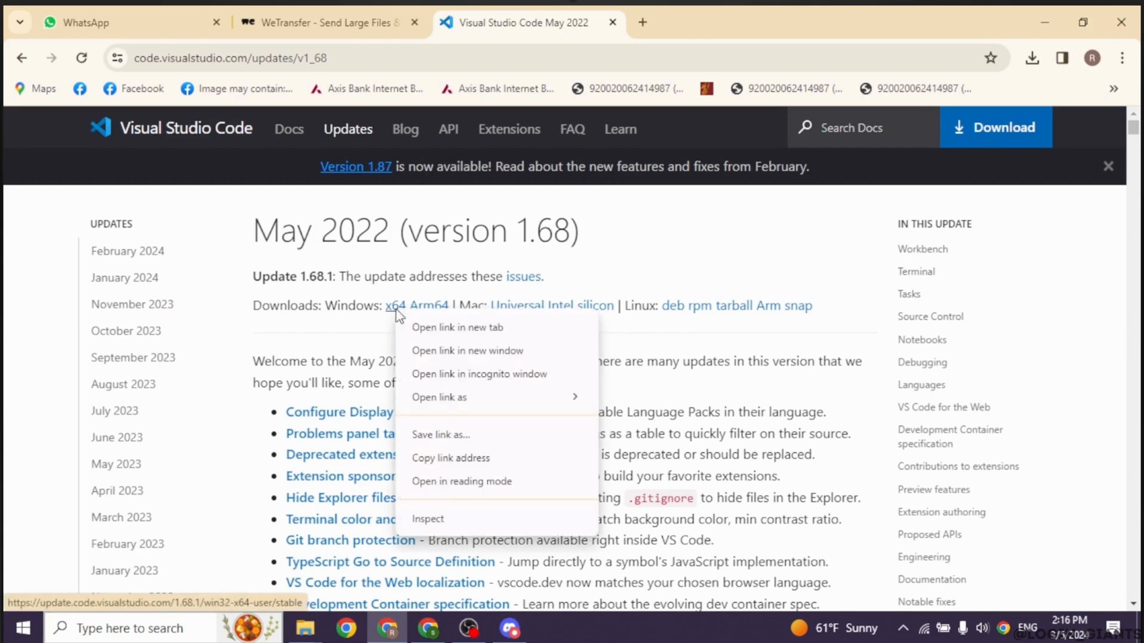
{"action": "mouse_move", "coordinate": [450, 458]}
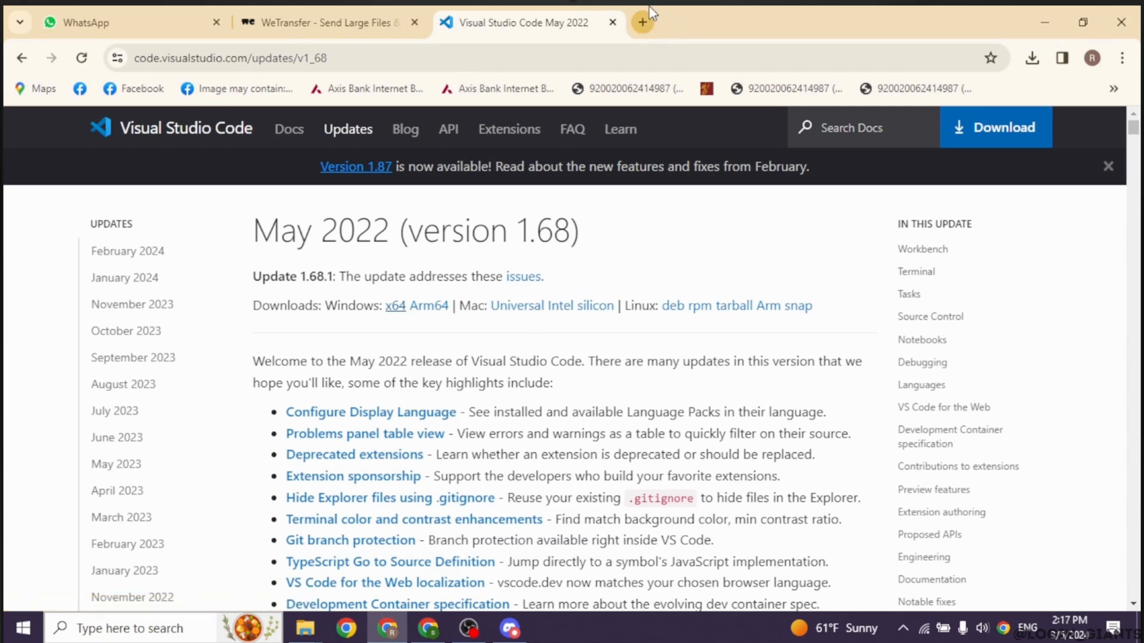
Step: Download the 1.68.1 x64 user installer and reveal it in the Downloads folder
{"action": "left_click", "coordinate": [641, 22]}
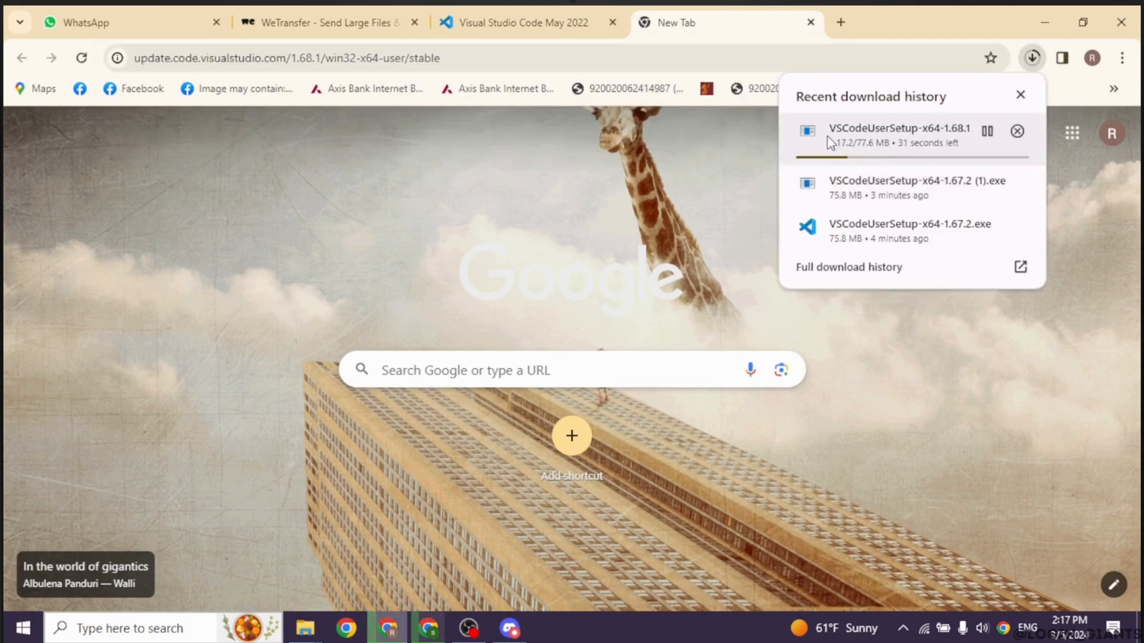
{"action": "mouse_move", "coordinate": [886, 196]}
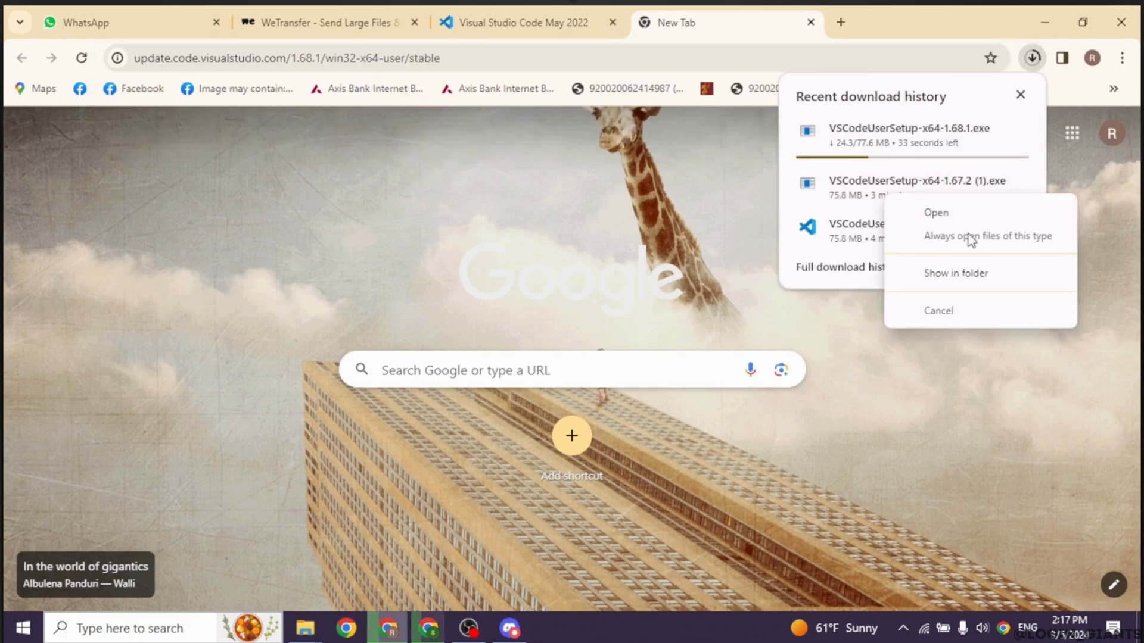
{"action": "mouse_move", "coordinate": [958, 277]}
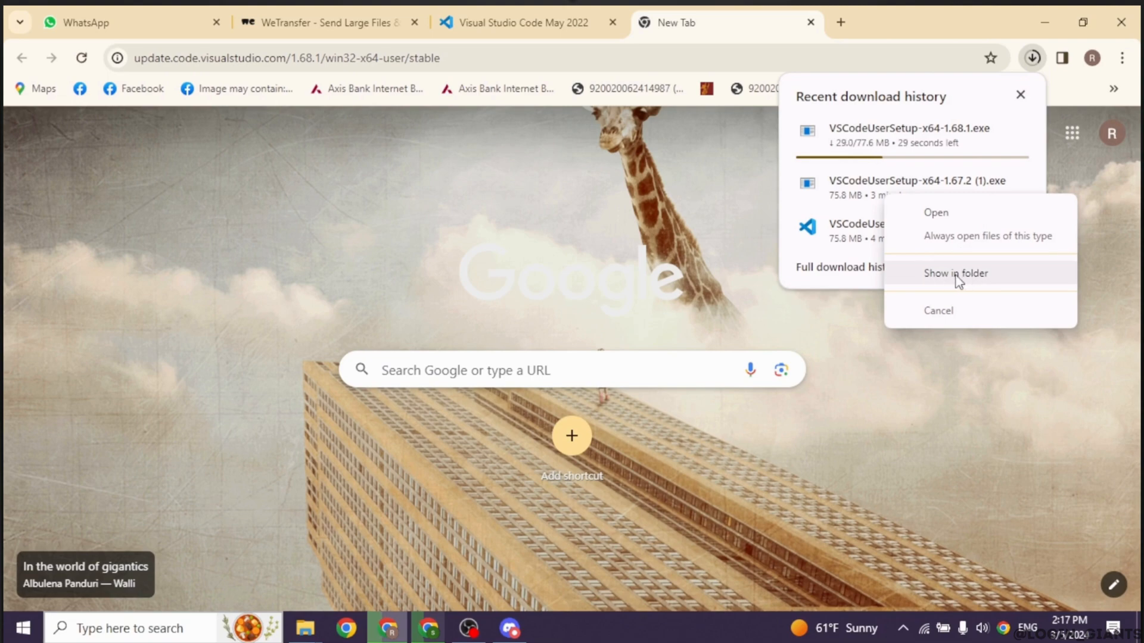
{"action": "left_click", "coordinate": [955, 272]}
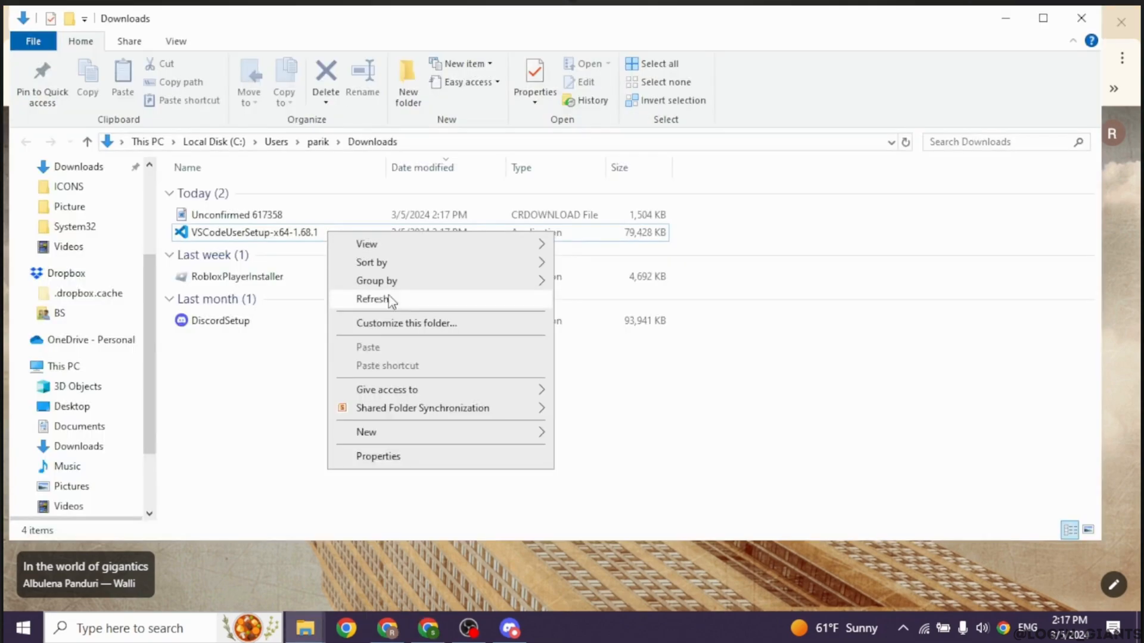
Step: Refresh Downloads and launch VSCodeUserSetup-x64-1.68.1 from its context menu
{"action": "left_click", "coordinate": [373, 299]}
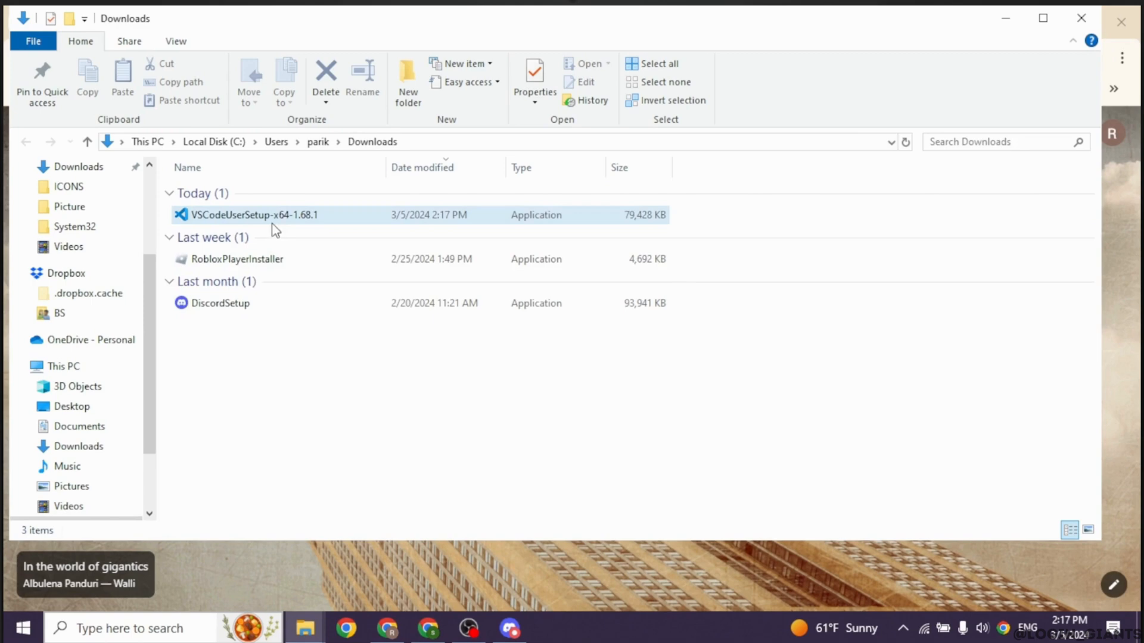
{"action": "right_click", "coordinate": [253, 214]}
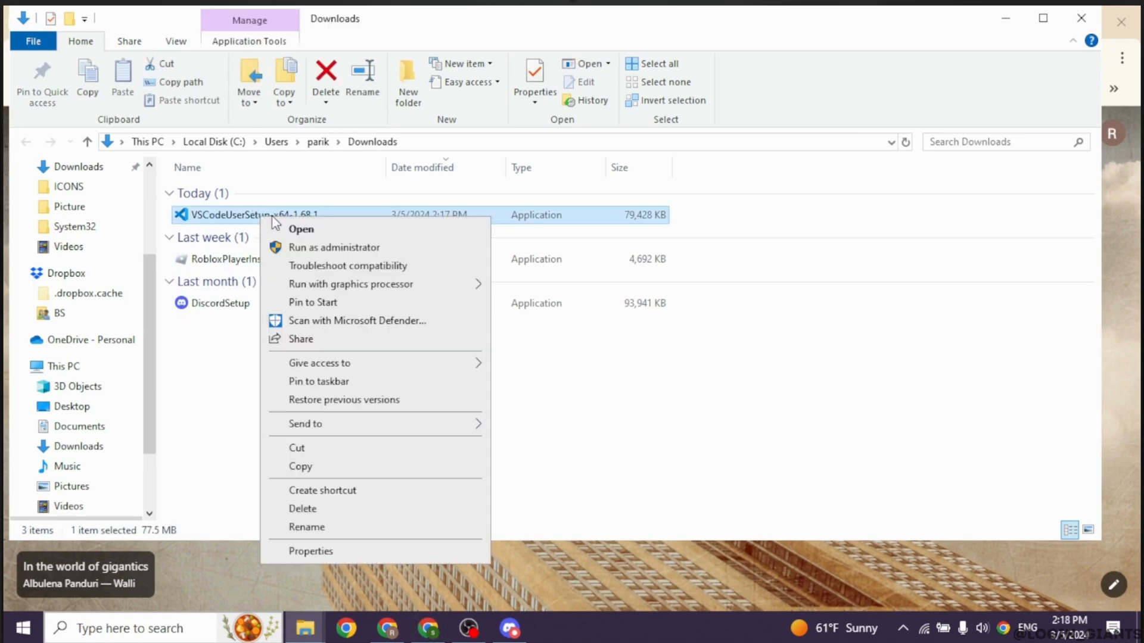
{"action": "mouse_move", "coordinate": [322, 235]}
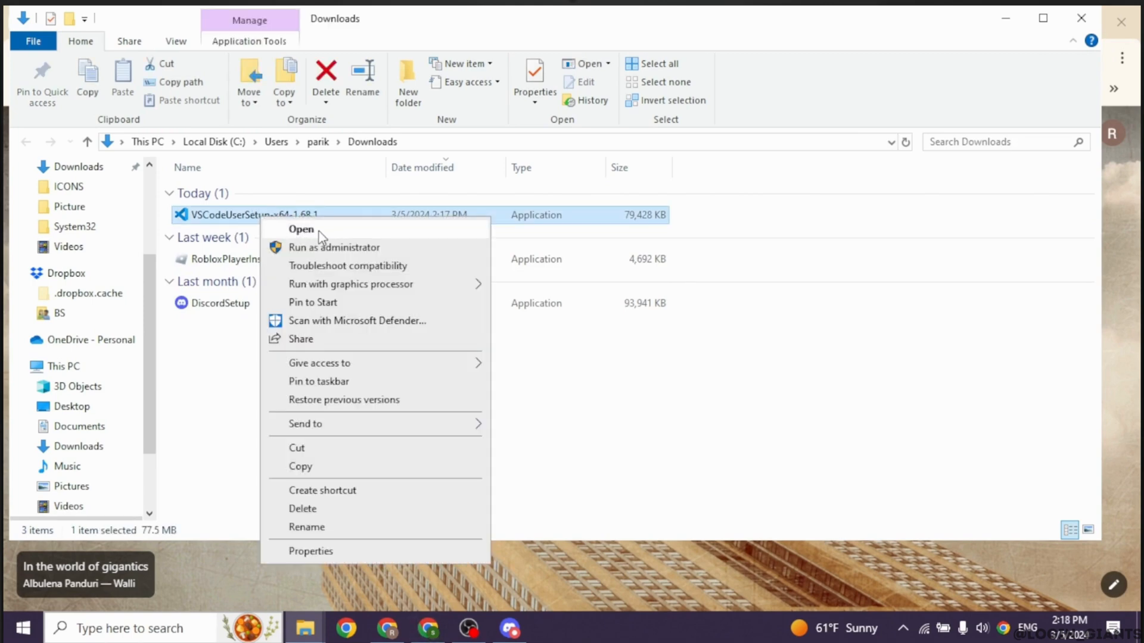
{"action": "left_click", "coordinate": [301, 228]}
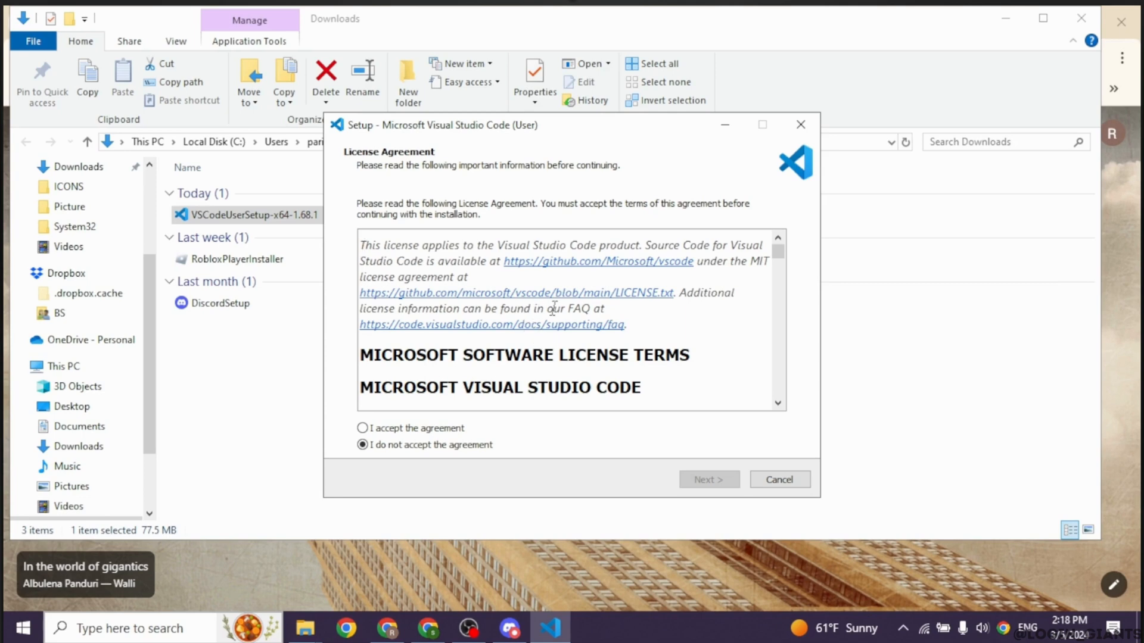
Step: Accept the license agreement, keep default destination and Start Menu folders, and begin installing
{"action": "left_click", "coordinate": [362, 428]}
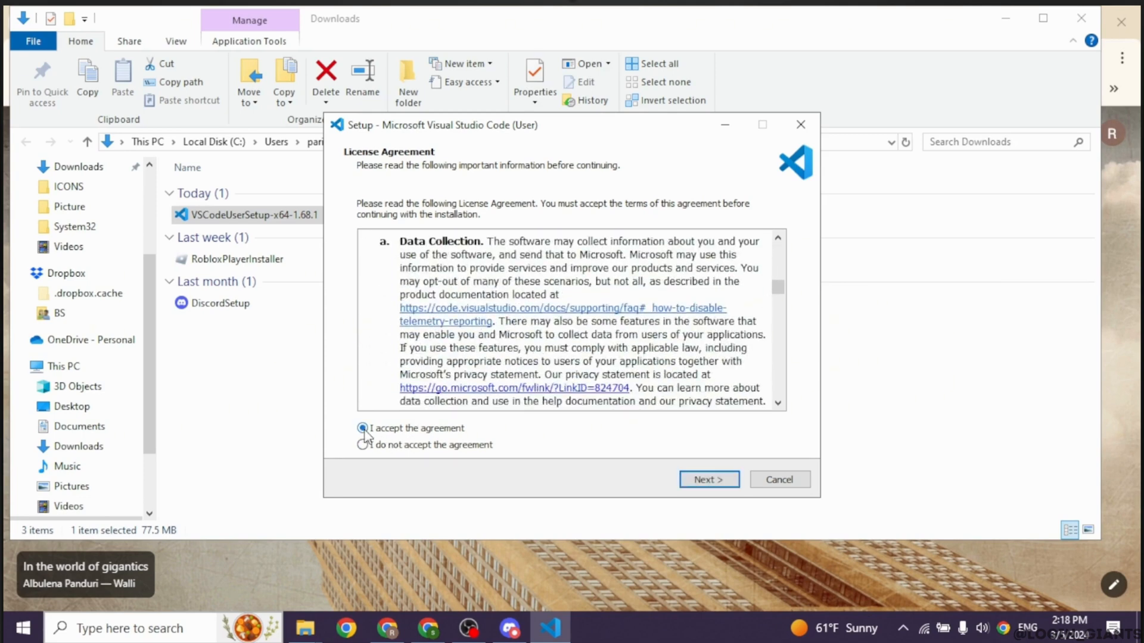
{"action": "left_click", "coordinate": [707, 479]}
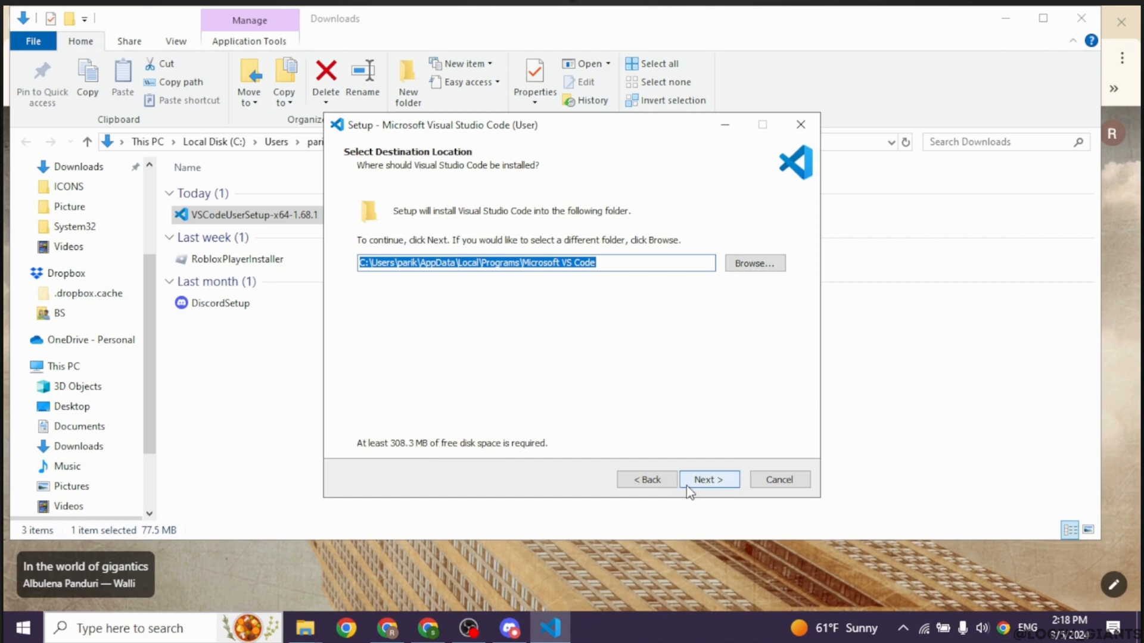
{"action": "left_click", "coordinate": [707, 479]}
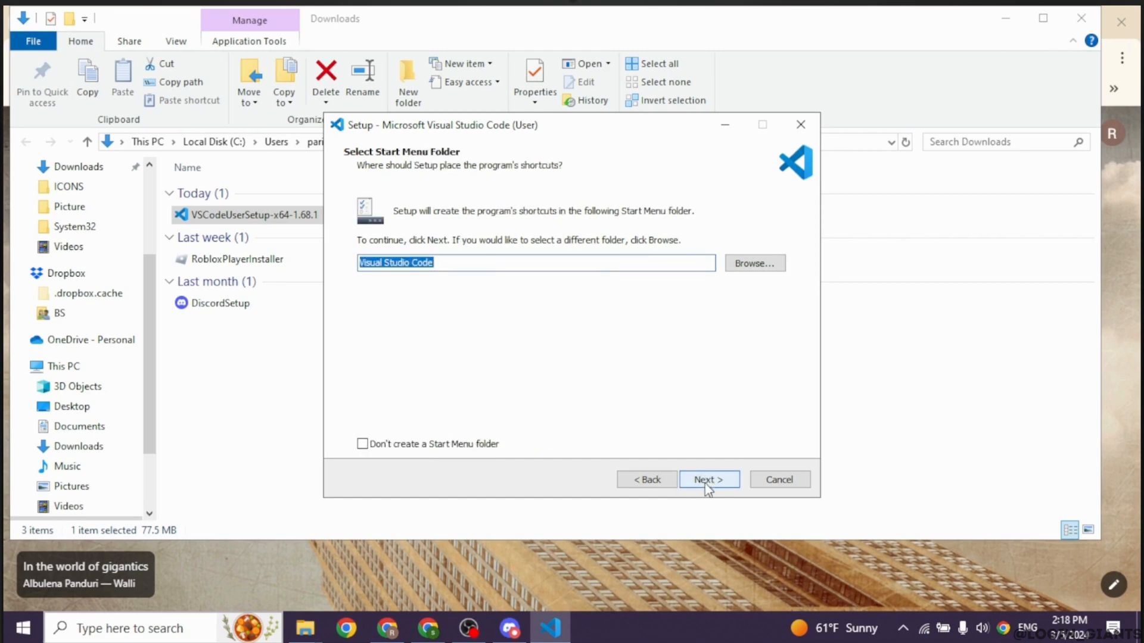
{"action": "left_click", "coordinate": [706, 479]}
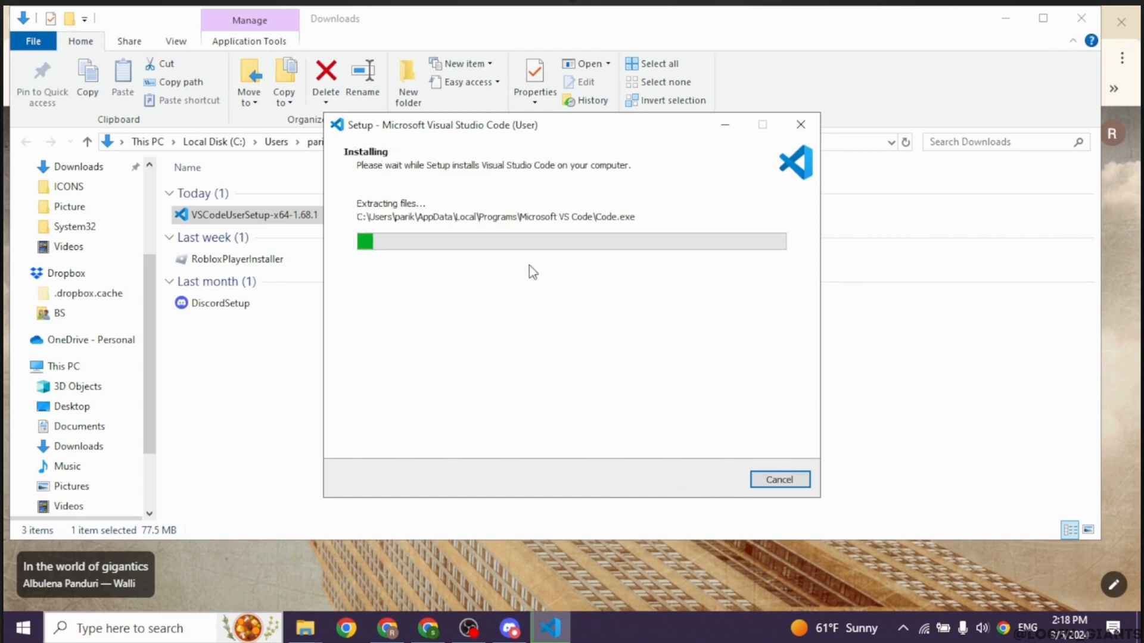